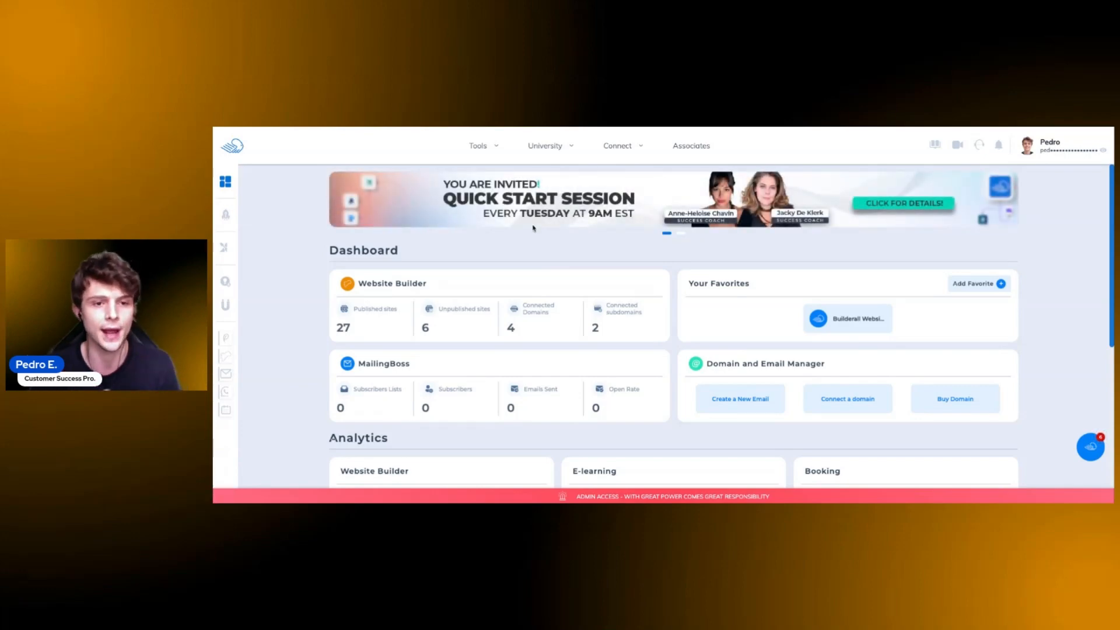
- Open Website Builder from the Tools menu and browse the existing website cards
click(478, 145)
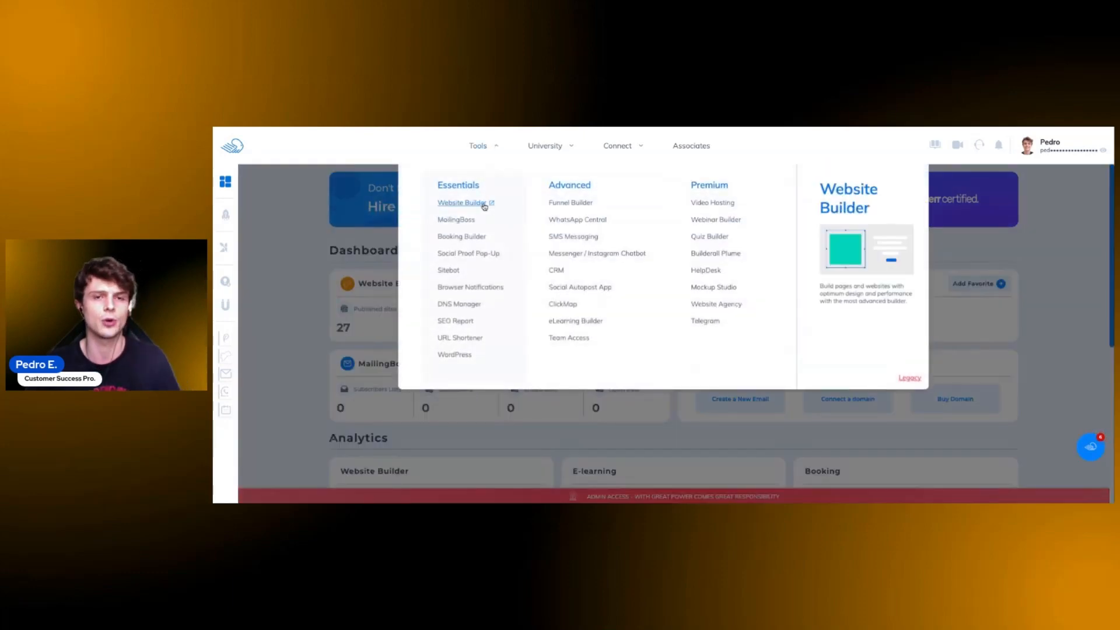
click(461, 202)
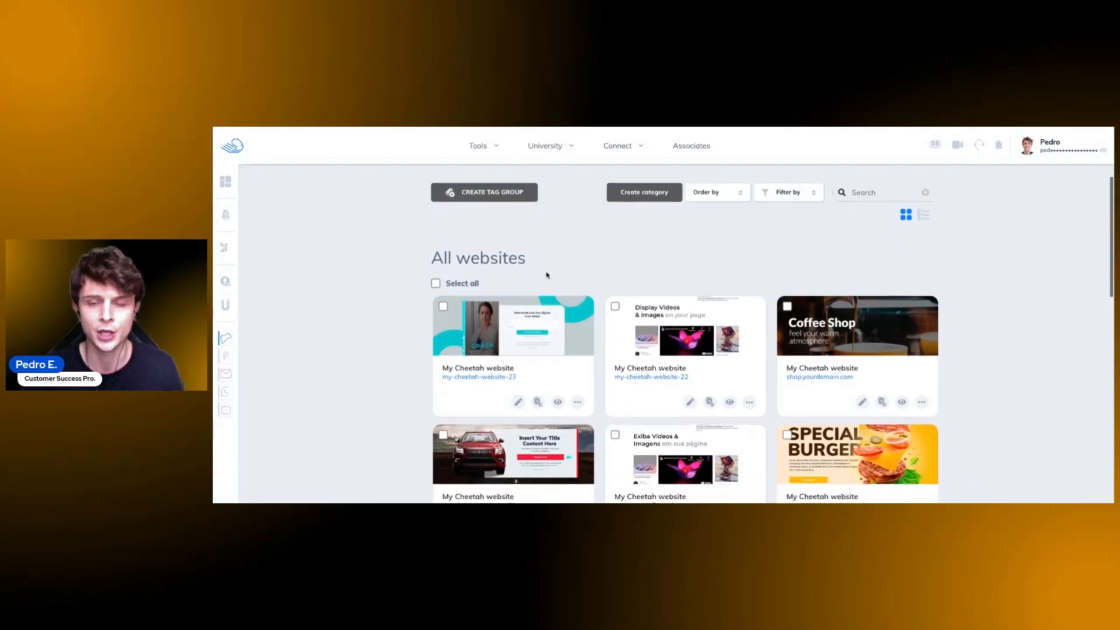
scroll(down, 3)
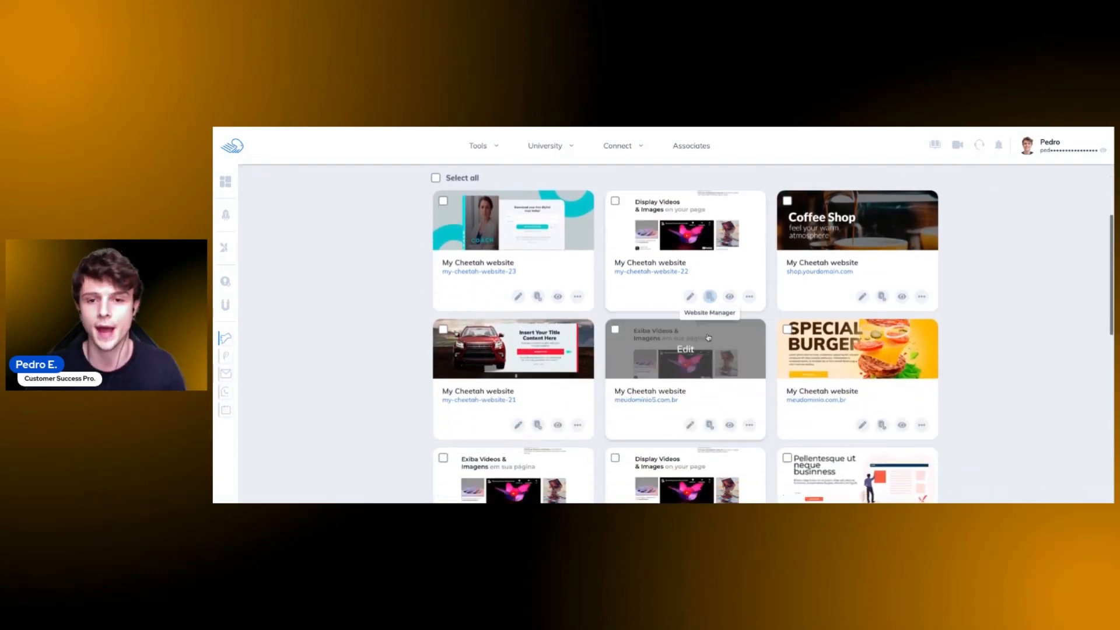
scroll(down, 3)
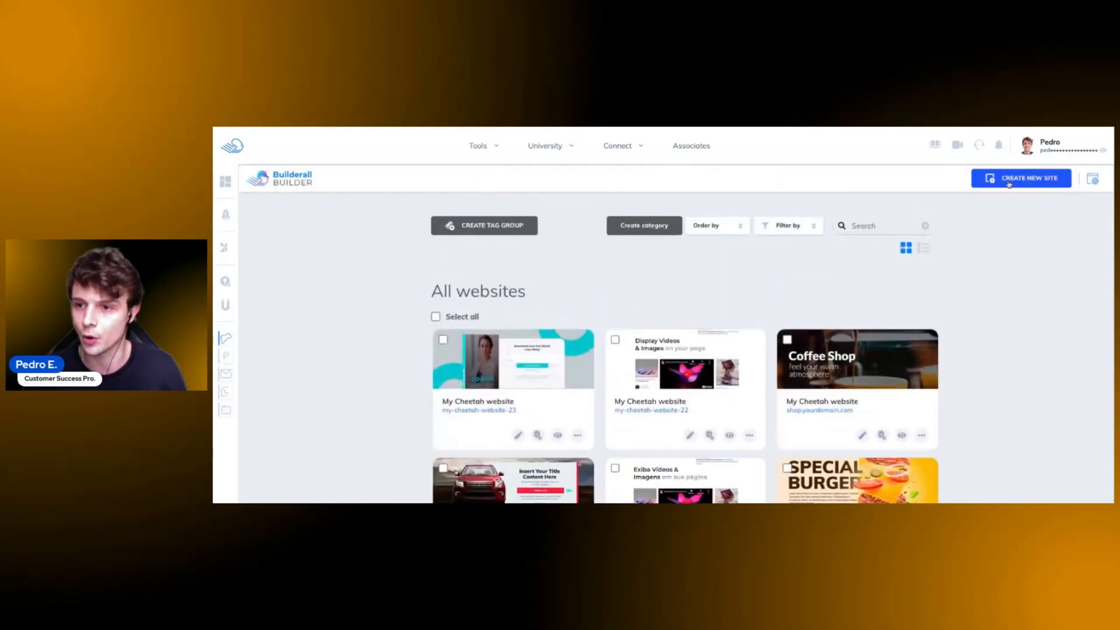
- Start a new site and scroll through the Full Website template gallery
click(1021, 178)
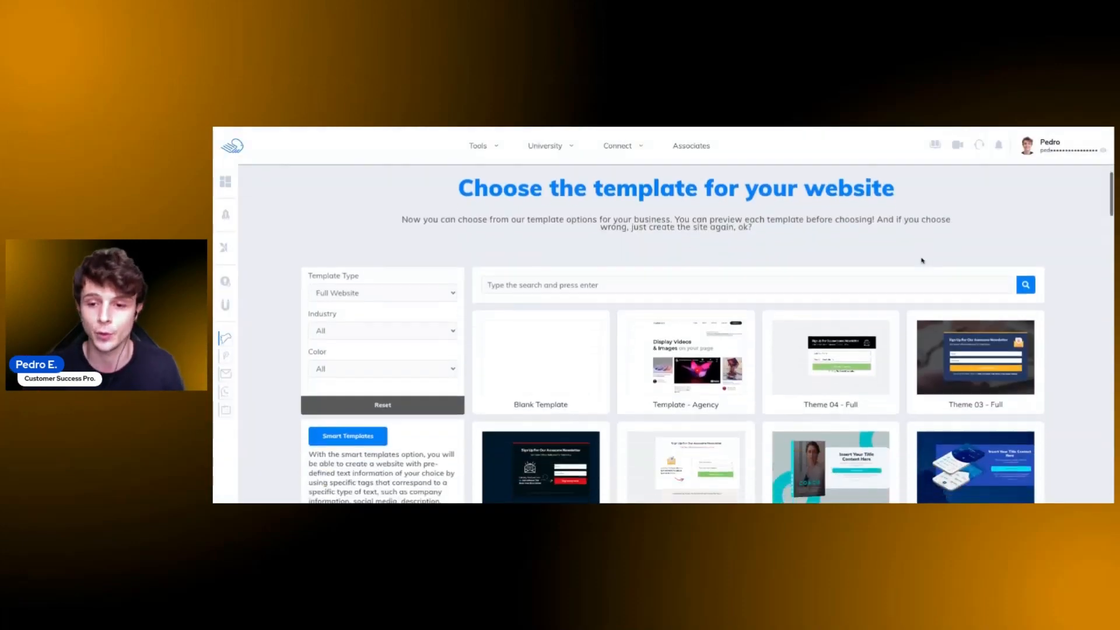
scroll(down, 3)
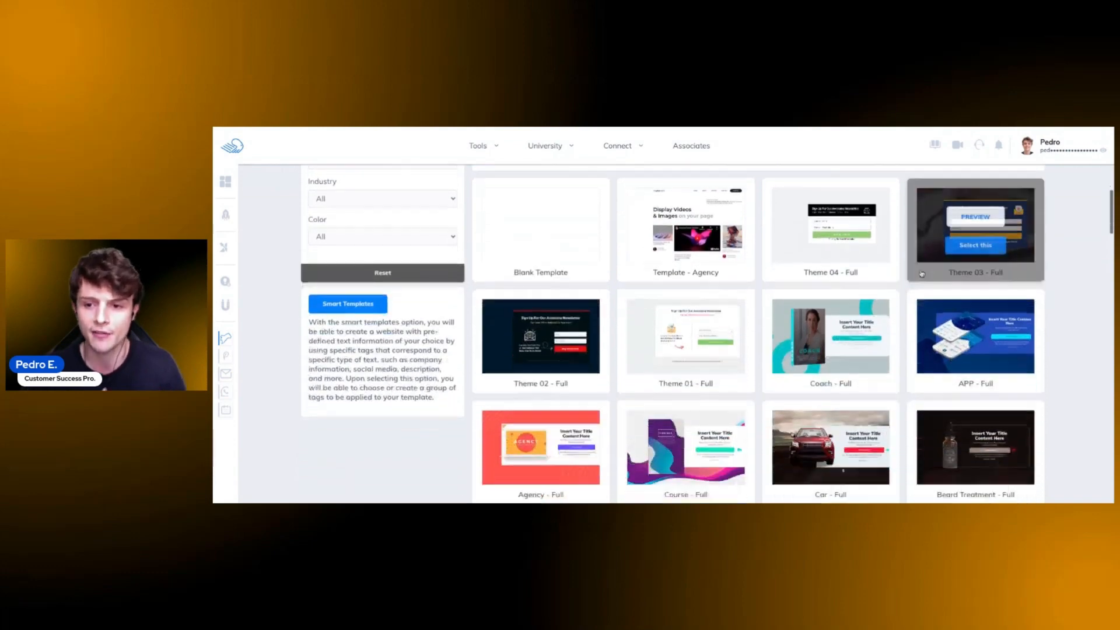
scroll(down, 3)
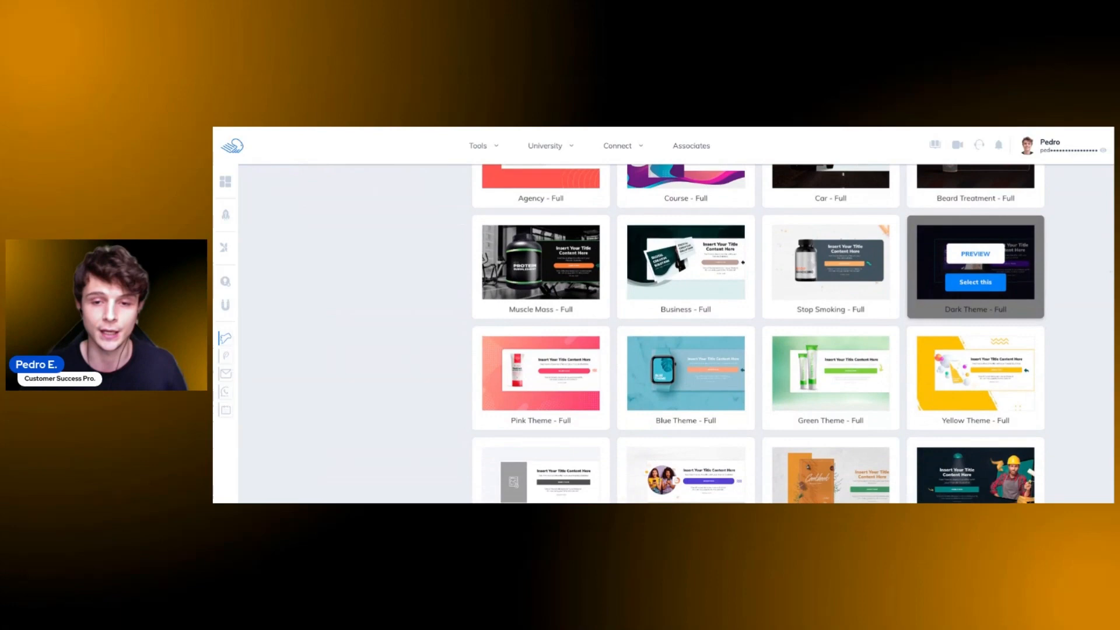
scroll(down, 3)
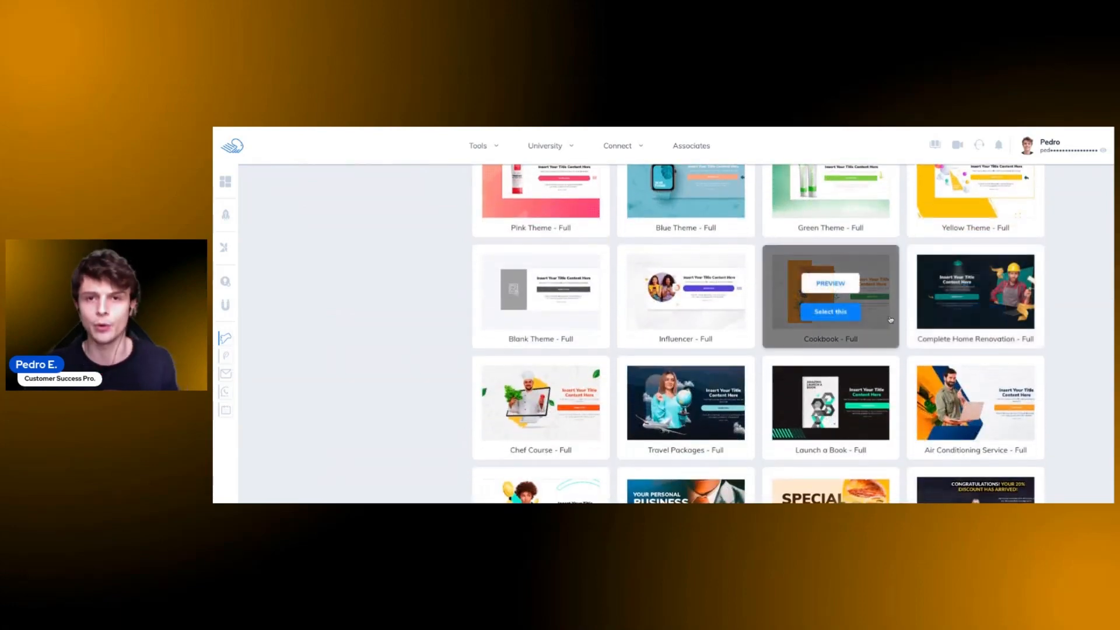
scroll(down, 3)
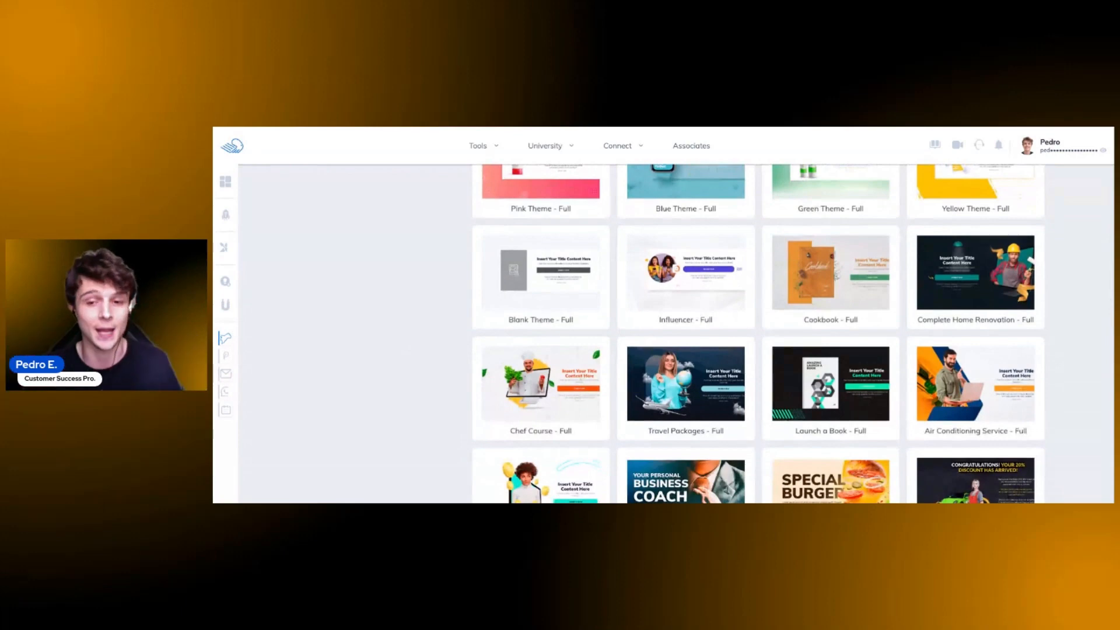
scroll(down, 3)
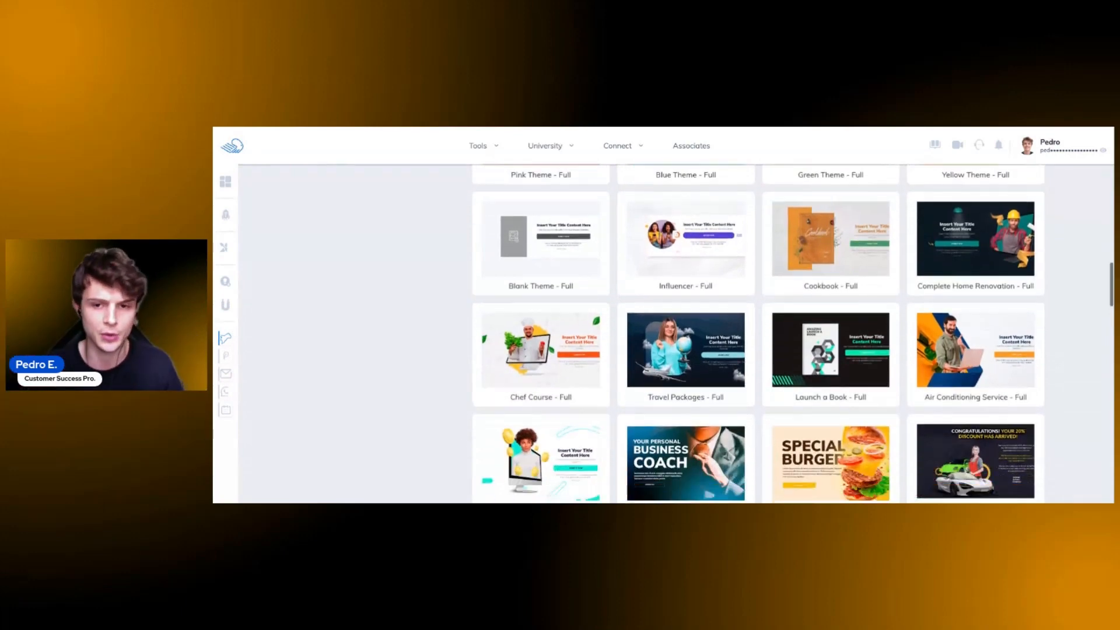
scroll(down, 3)
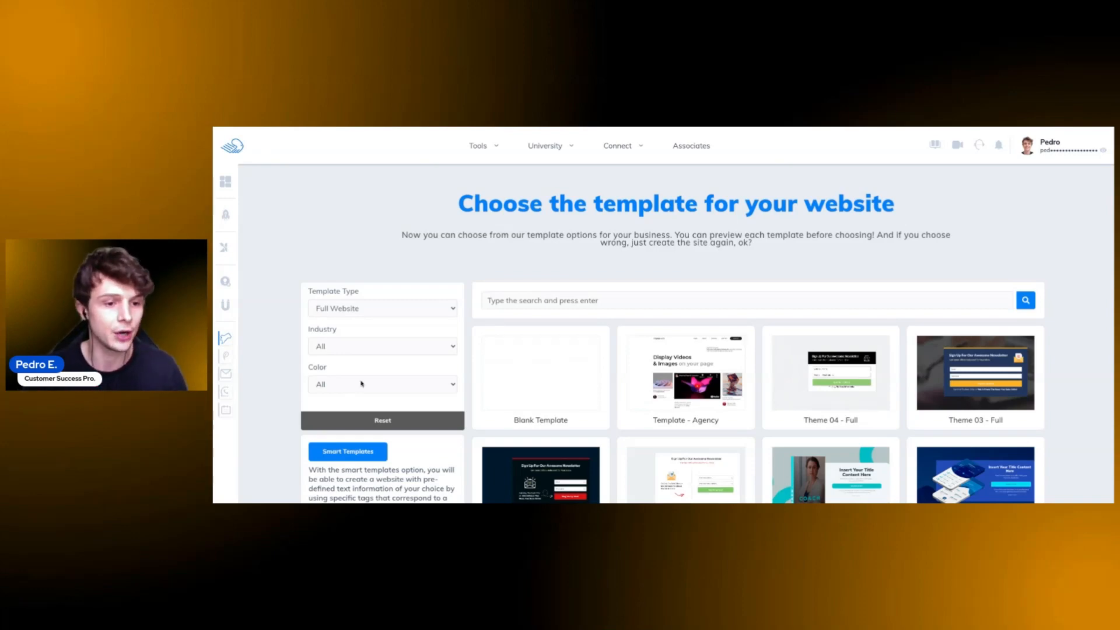
click(382, 308)
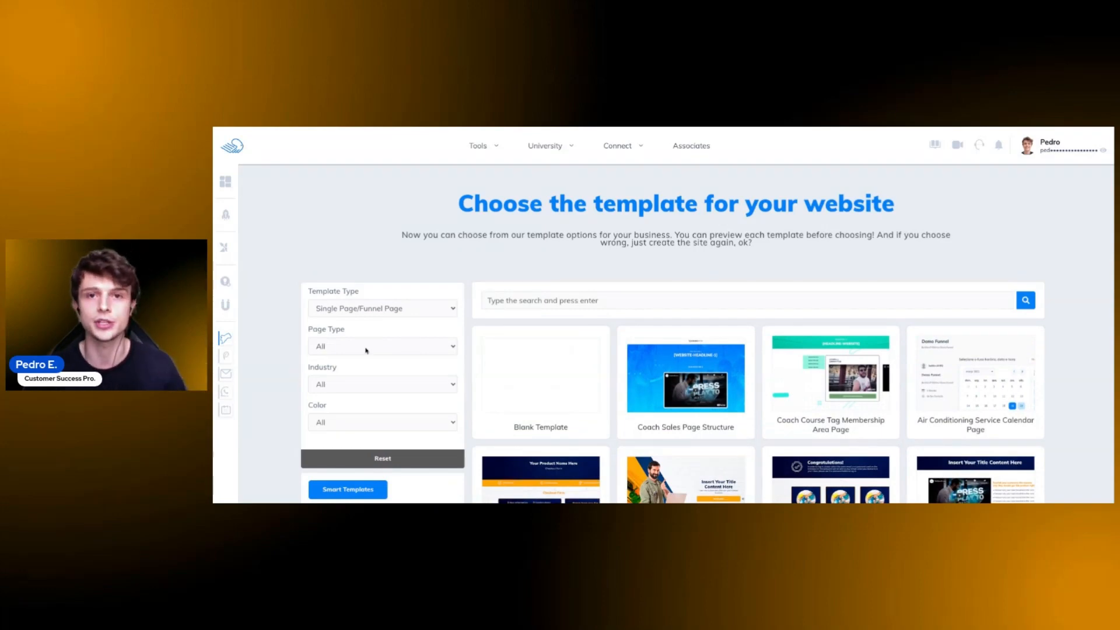
click(383, 308)
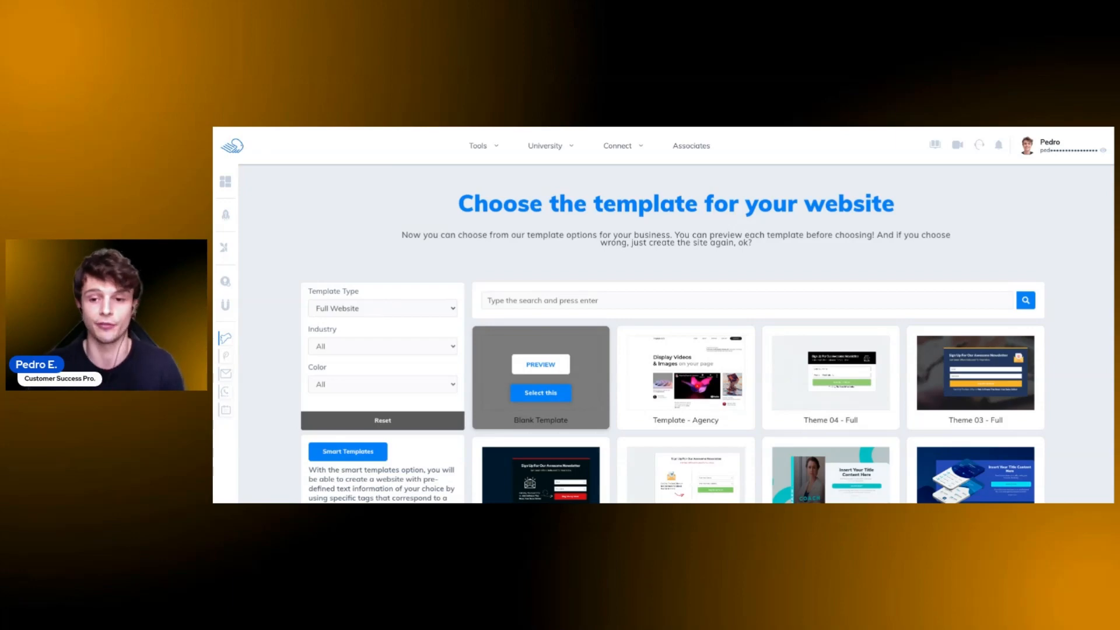
mouse_move(685, 376)
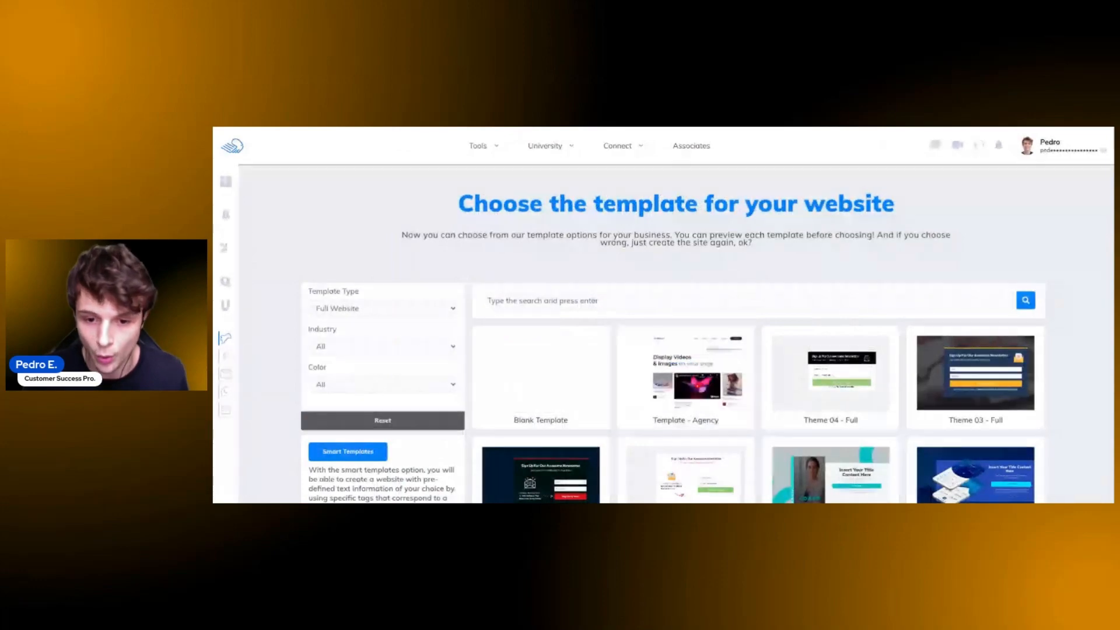
mouse_move(685, 377)
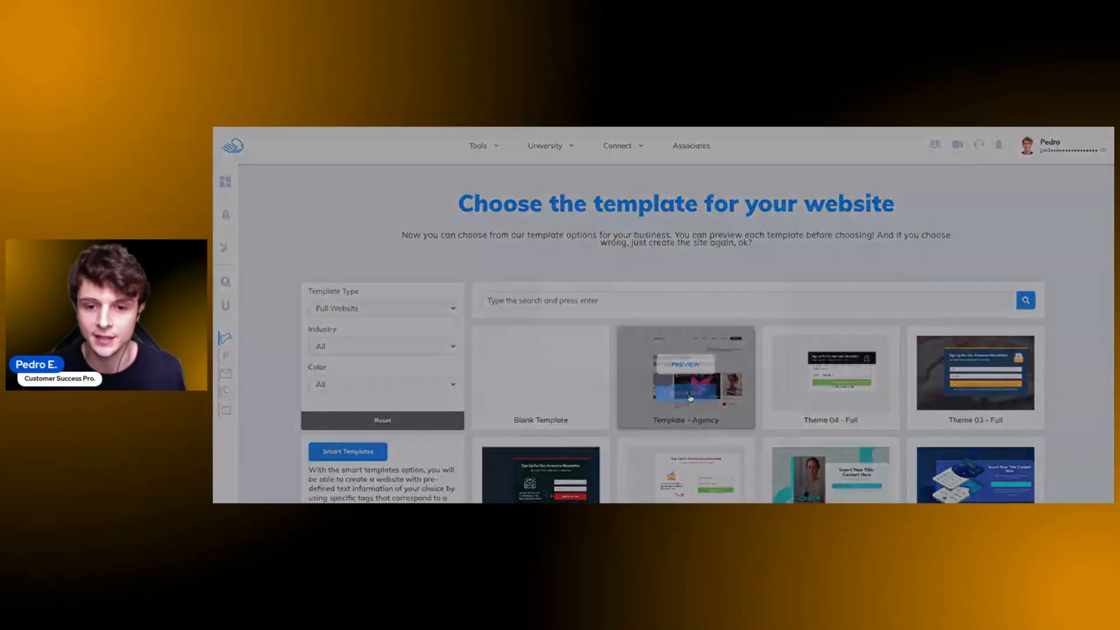
click(685, 377)
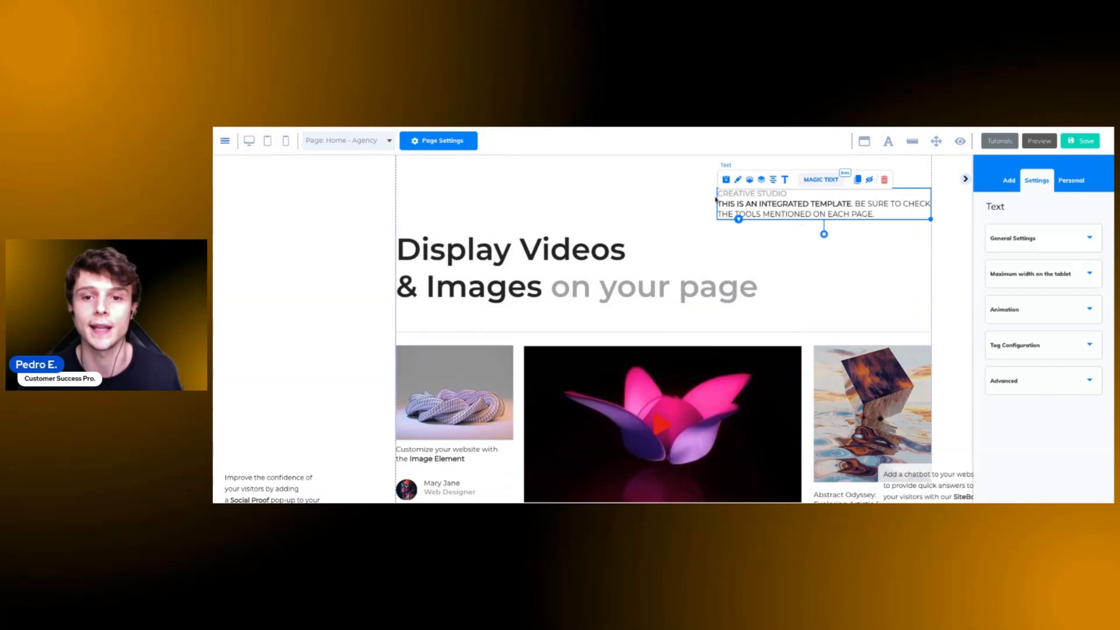
mouse_move(739, 179)
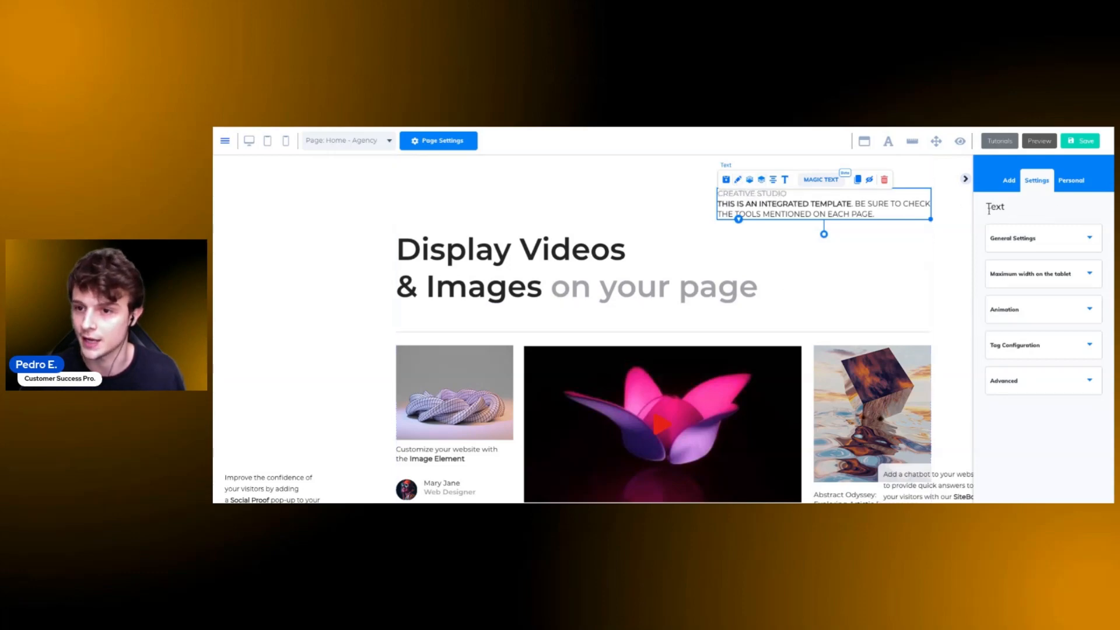
- Inspect the settings of the Display Videos heading, sculpture image and video block
click(1042, 238)
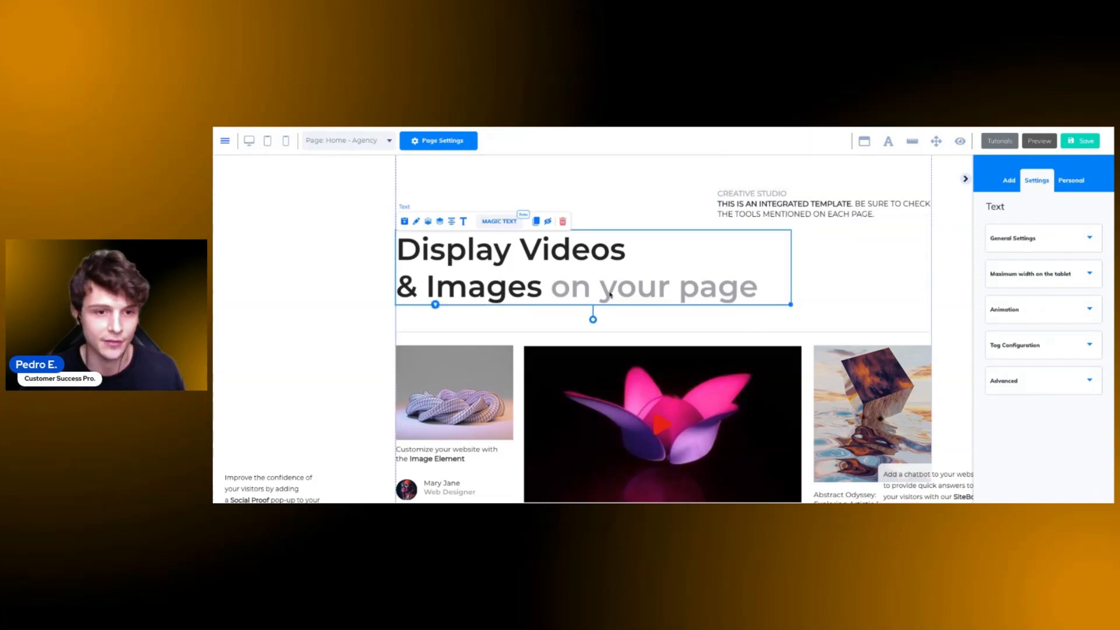
click(454, 391)
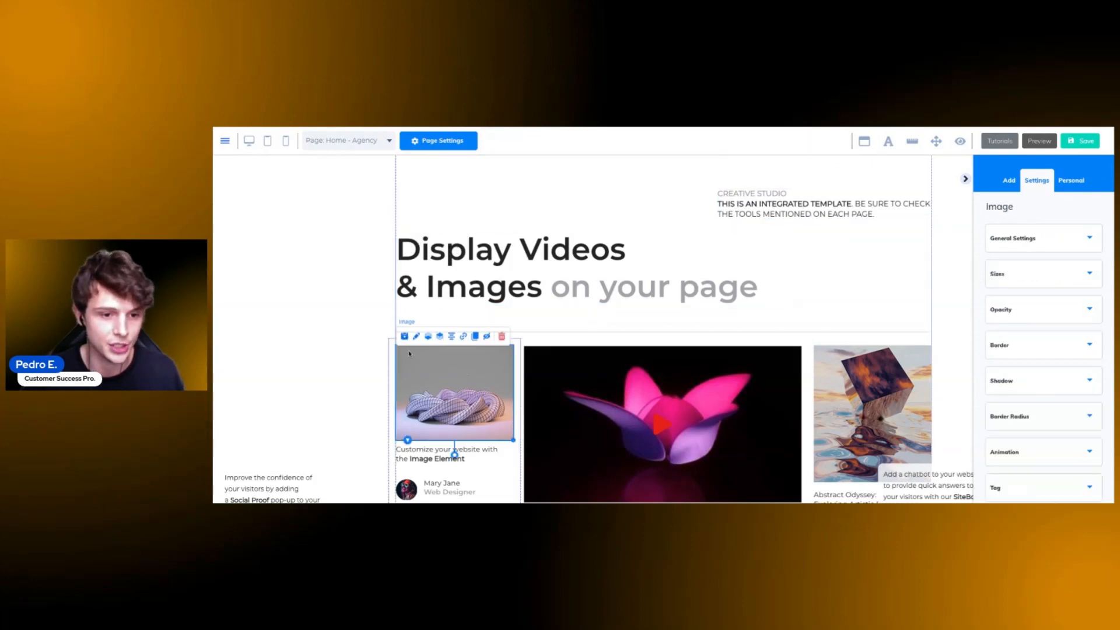
click(662, 422)
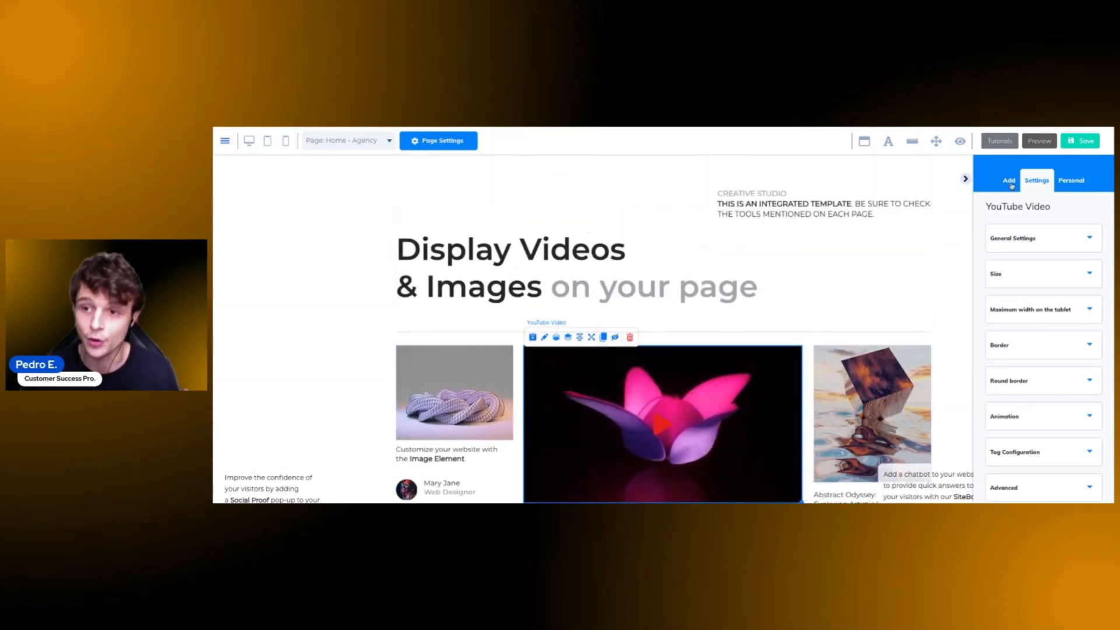
- Open the Add sidebar and browse the ready-made Panels
click(1009, 180)
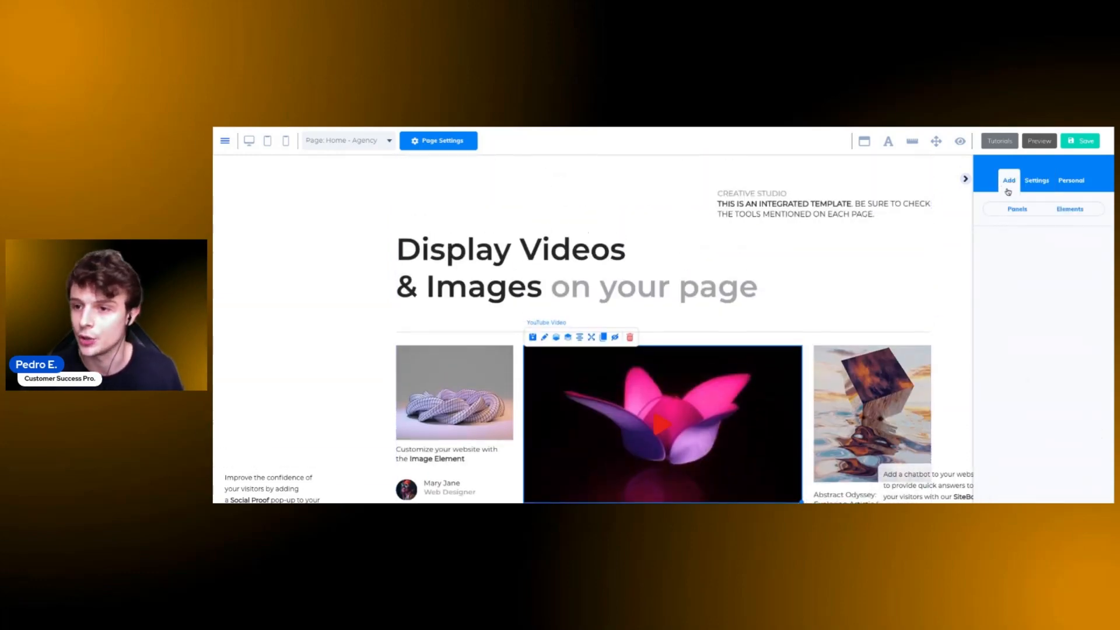
click(1016, 209)
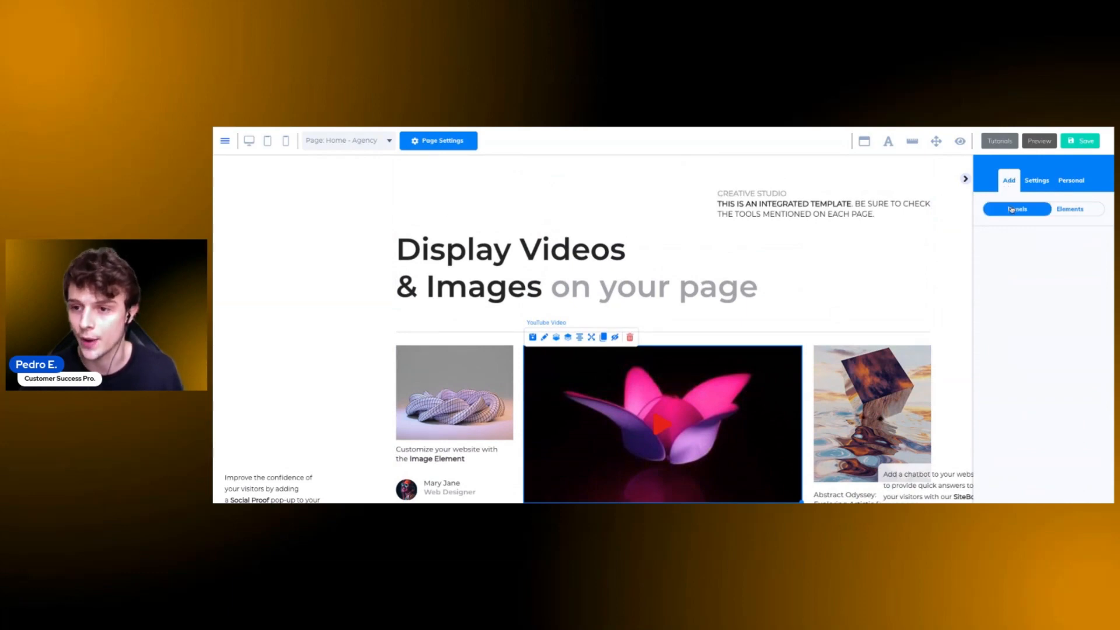
click(1016, 209)
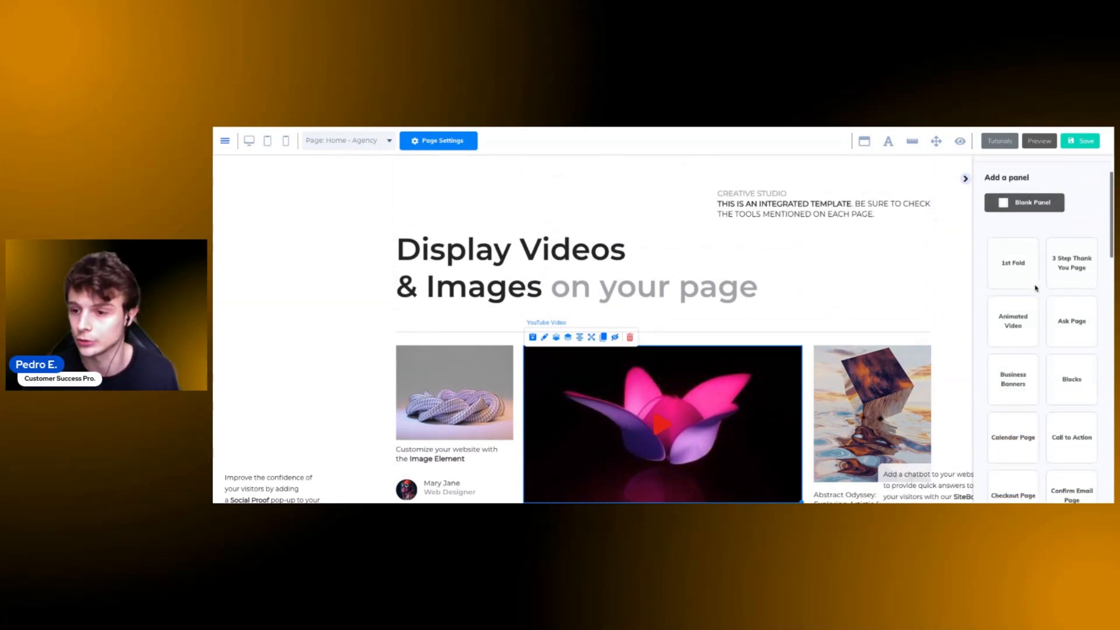
click(1012, 437)
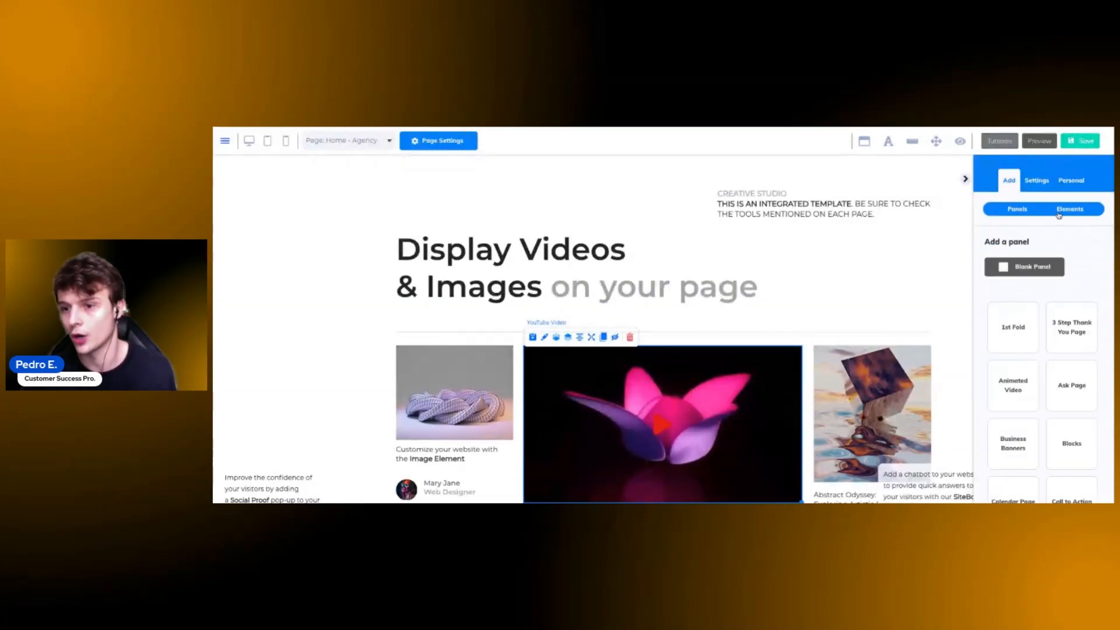
- Switch to Elements and scroll the list to the Email Marketing Form variants
click(1070, 209)
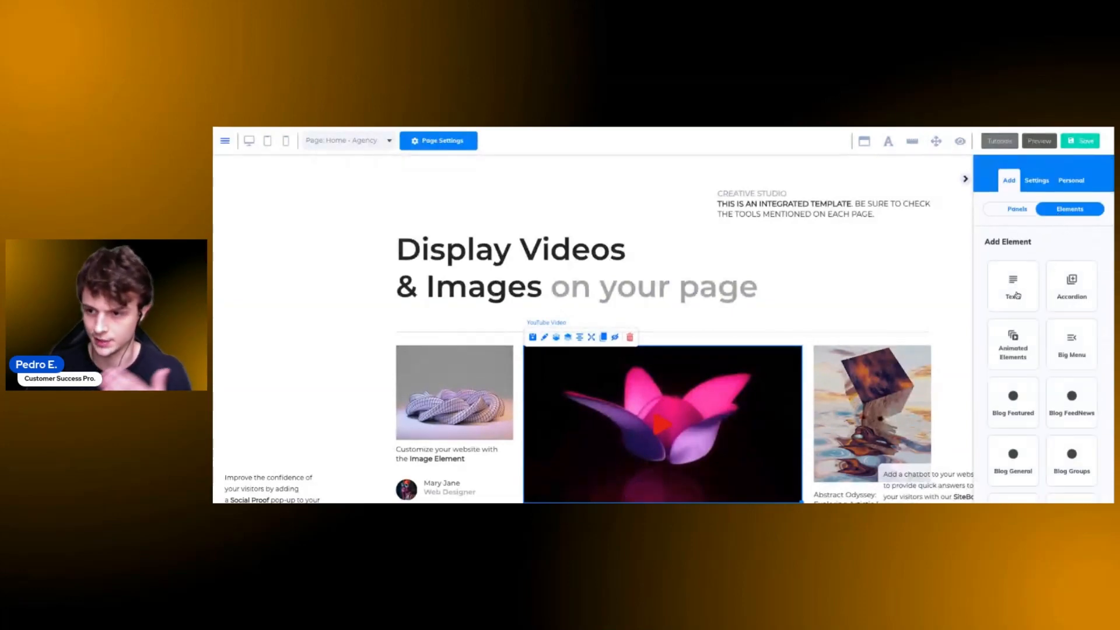
scroll(down, 3)
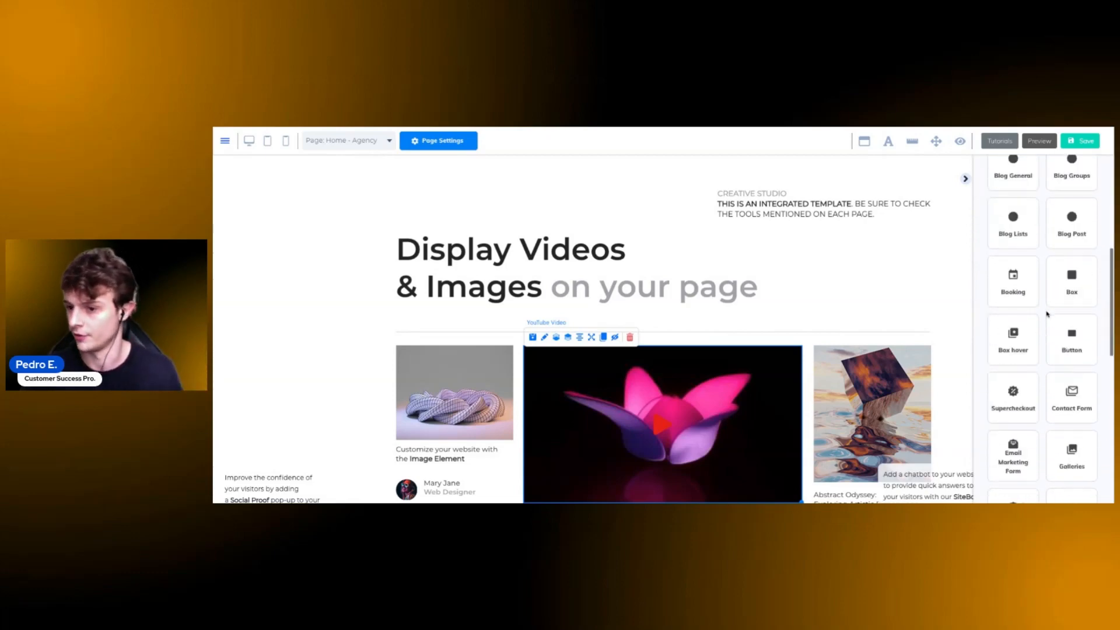
scroll(down, 3)
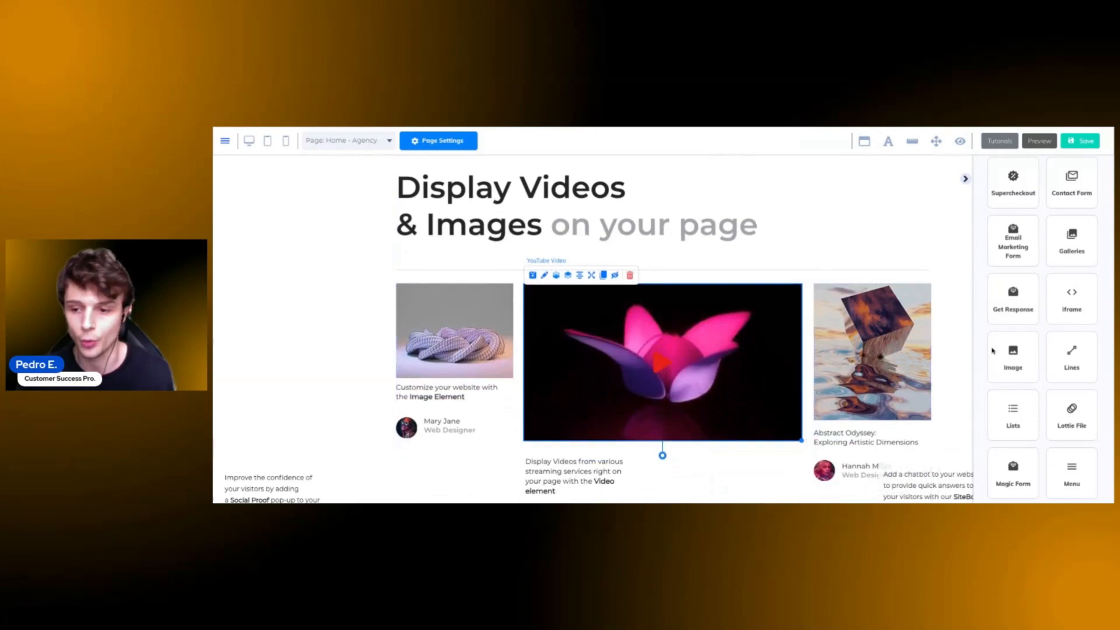
scroll(down, 3)
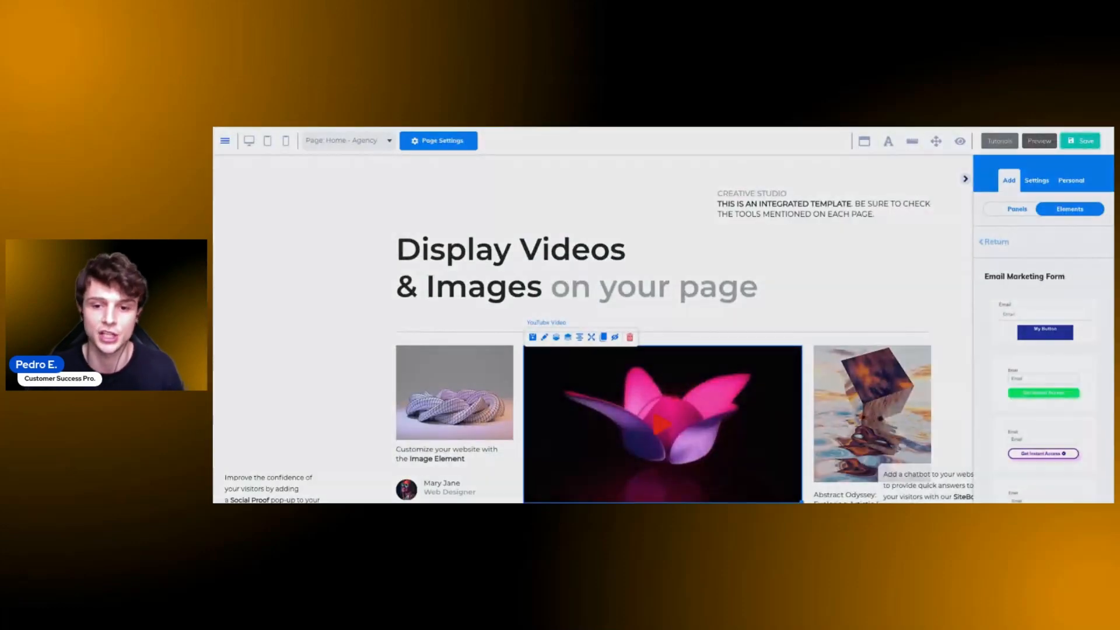
- Save and publish the Agency site, then select its builderall.com address
click(1081, 140)
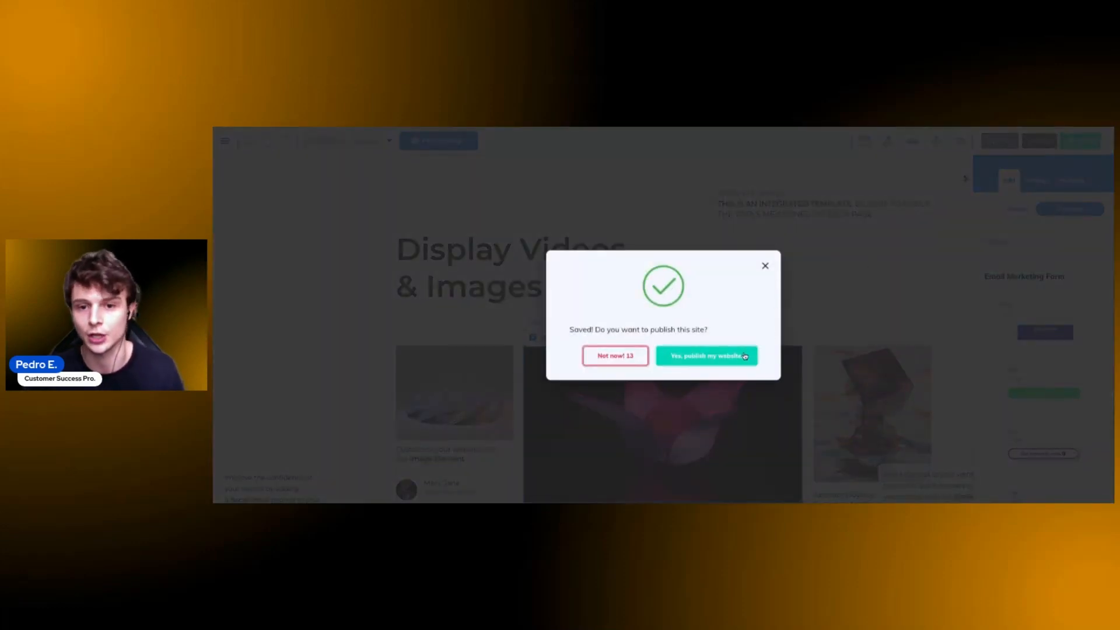
click(706, 355)
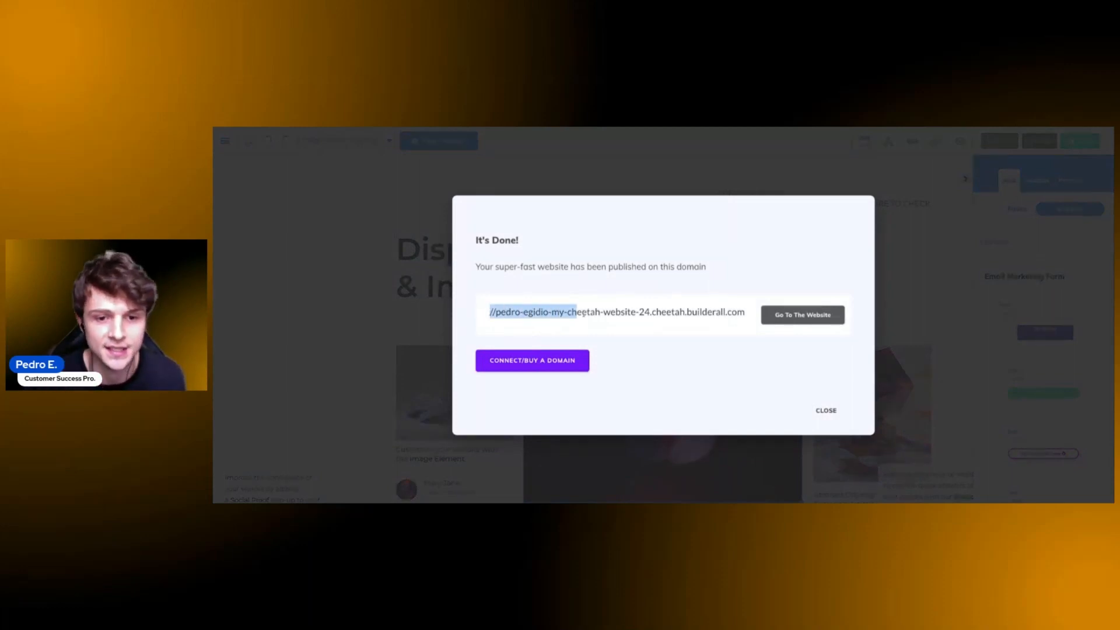
triple_click(616, 312)
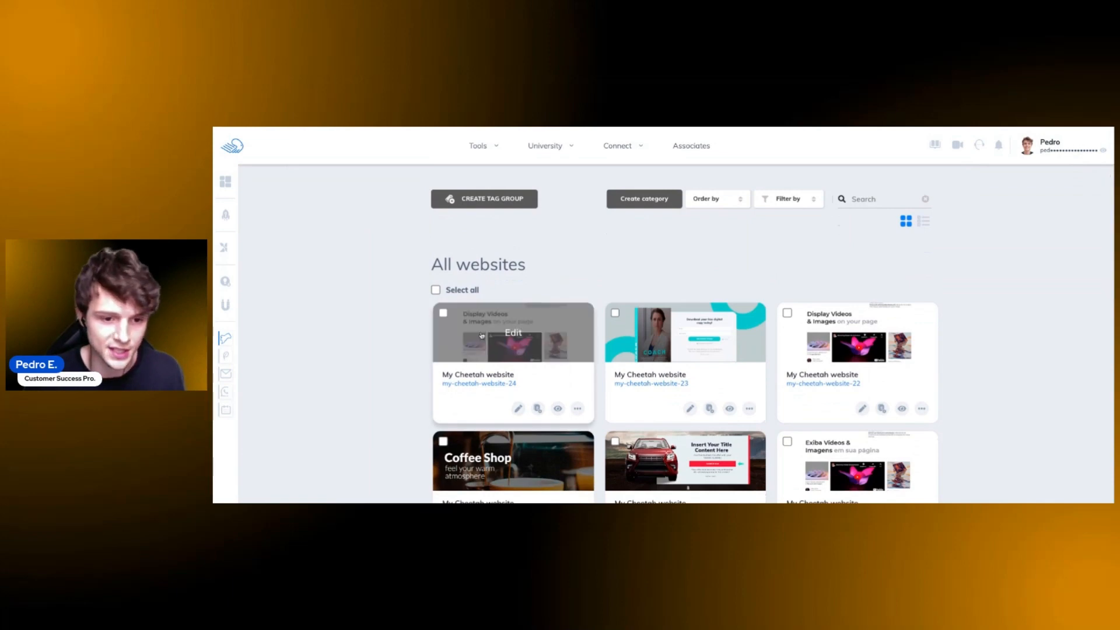
mouse_move(454, 371)
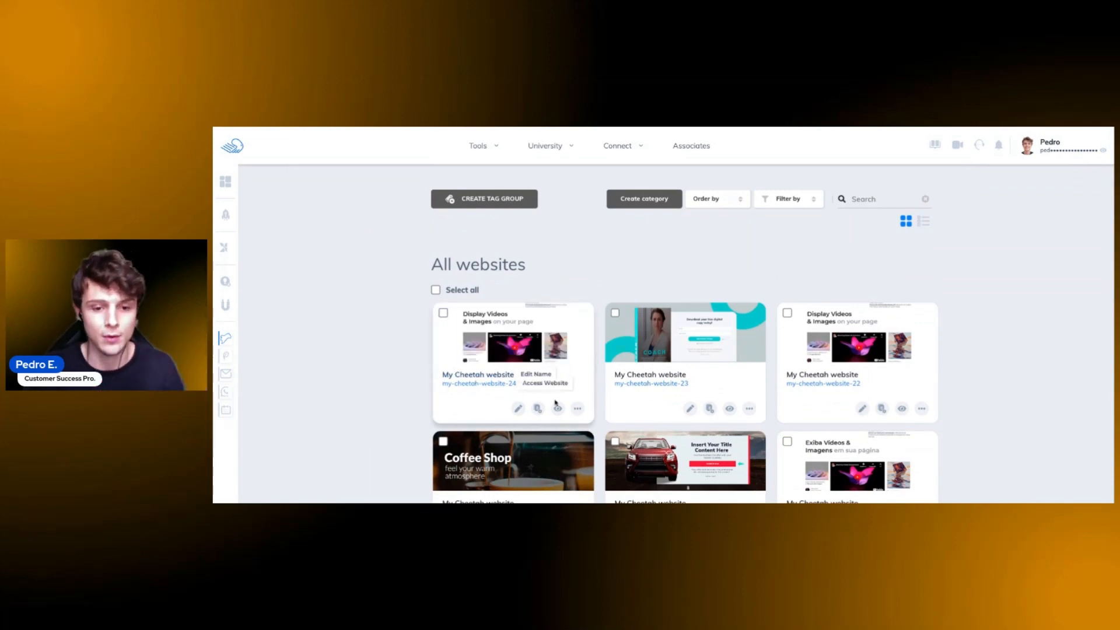
- Open Settings from the newest website card's three-dot menu
click(576, 407)
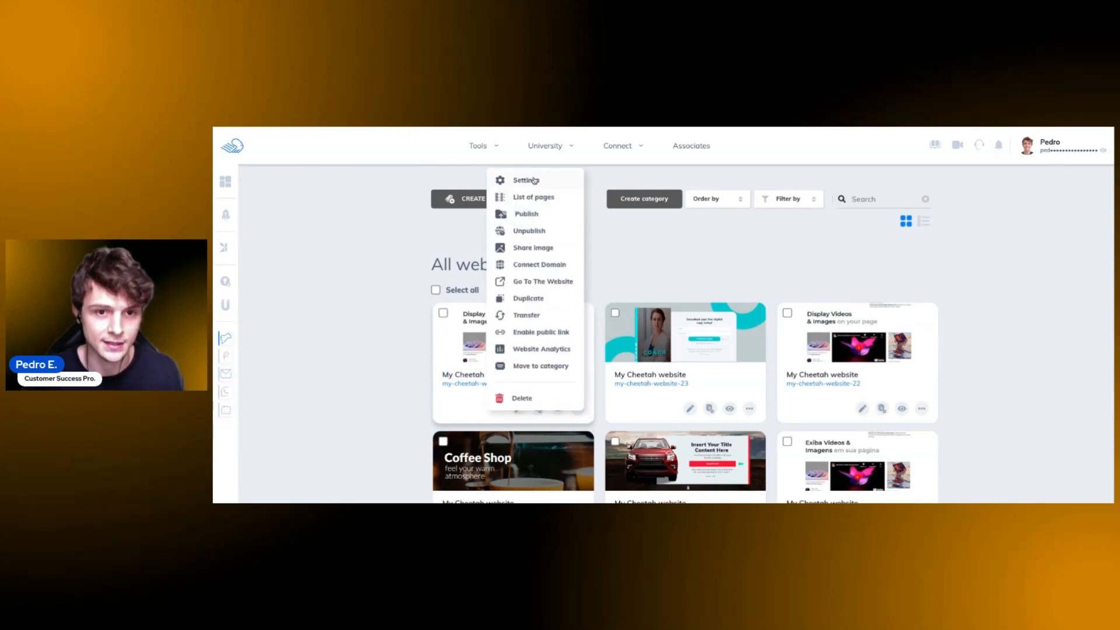
click(527, 181)
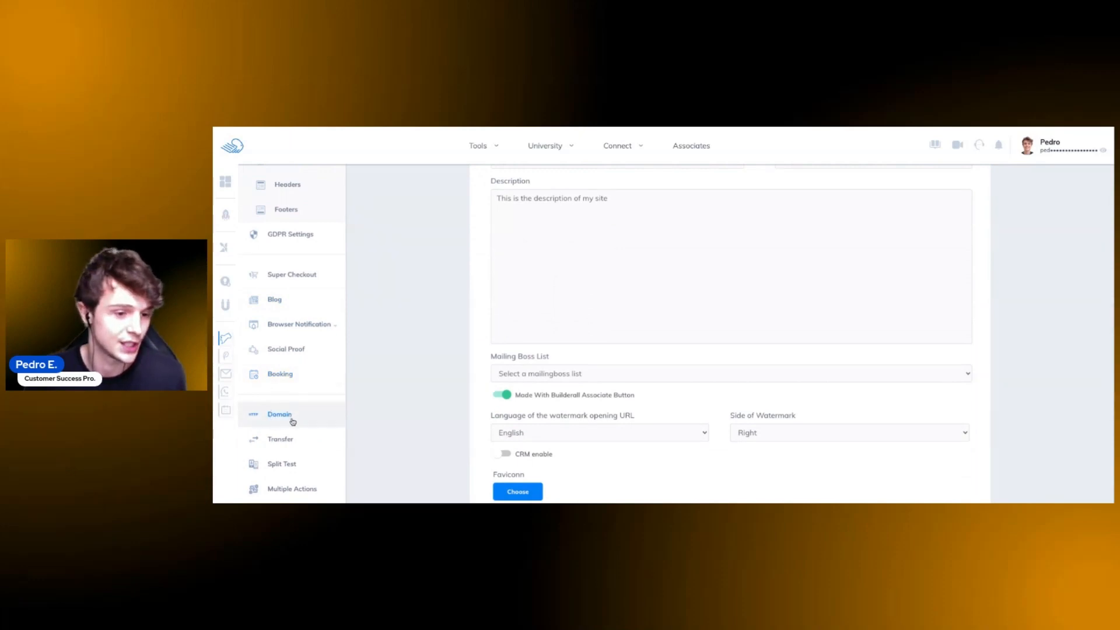
- Enter mydomain.com in the Domain form and submit the connection
click(280, 413)
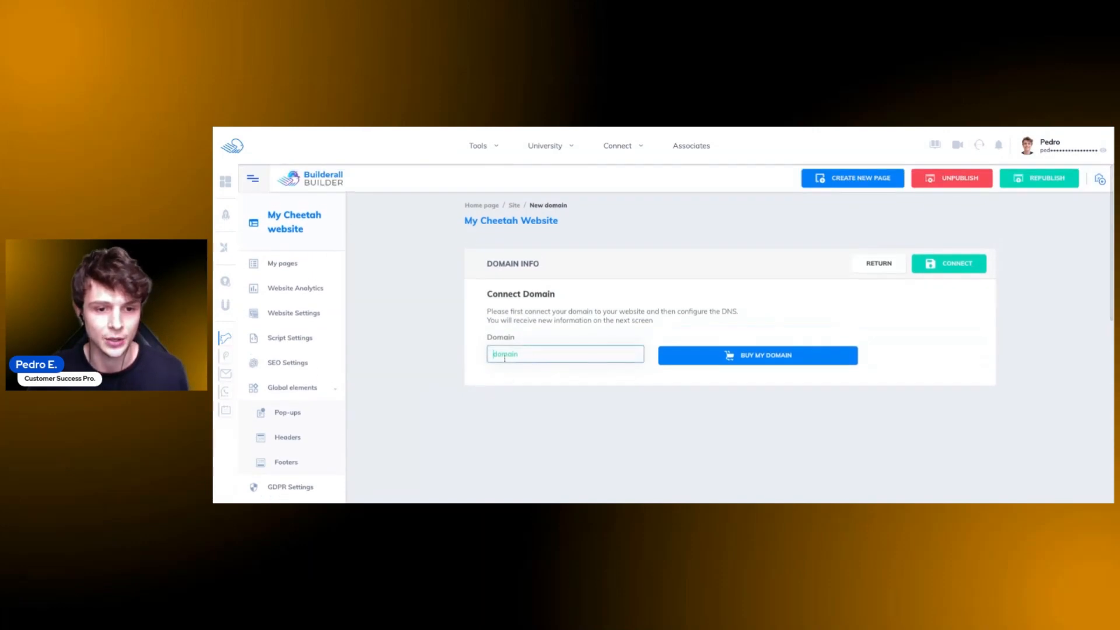
text(m)
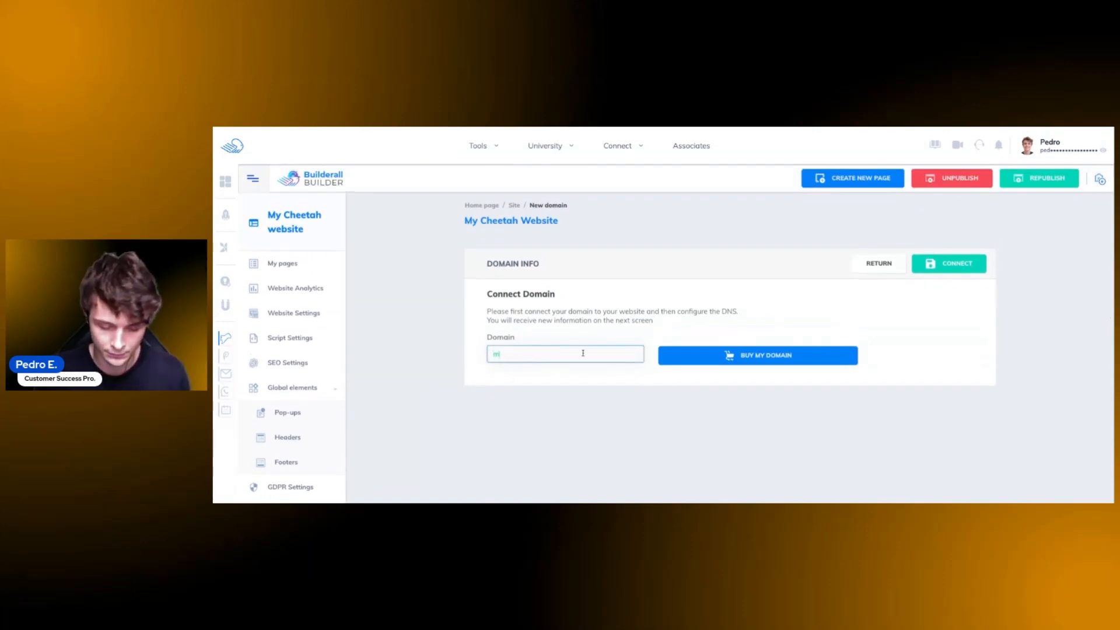
text(ydomain.com)
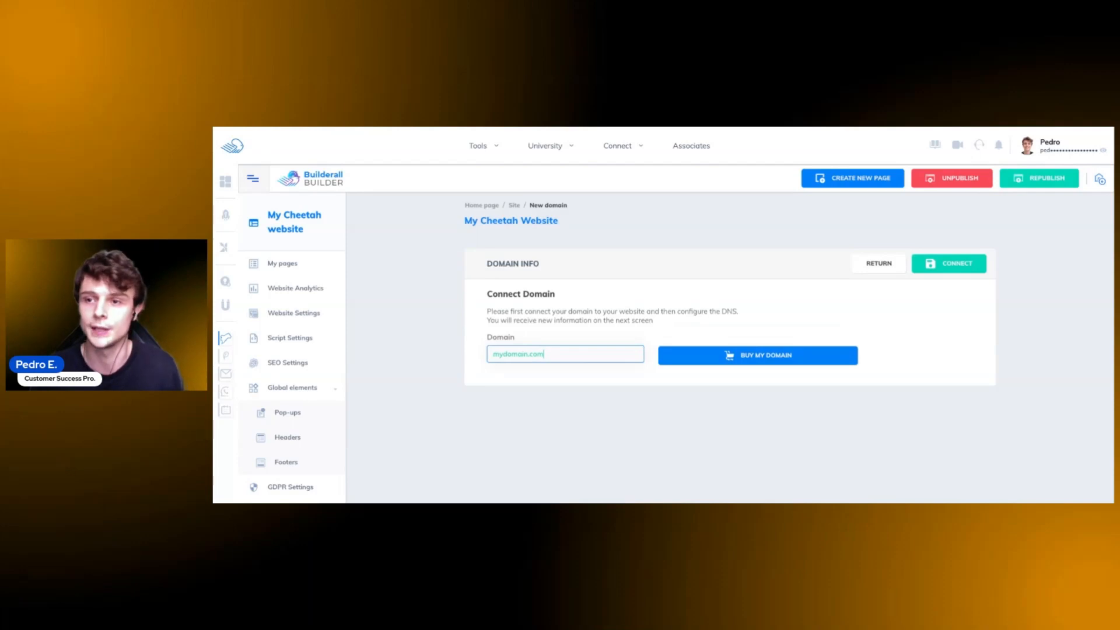
mouse_move(570, 375)
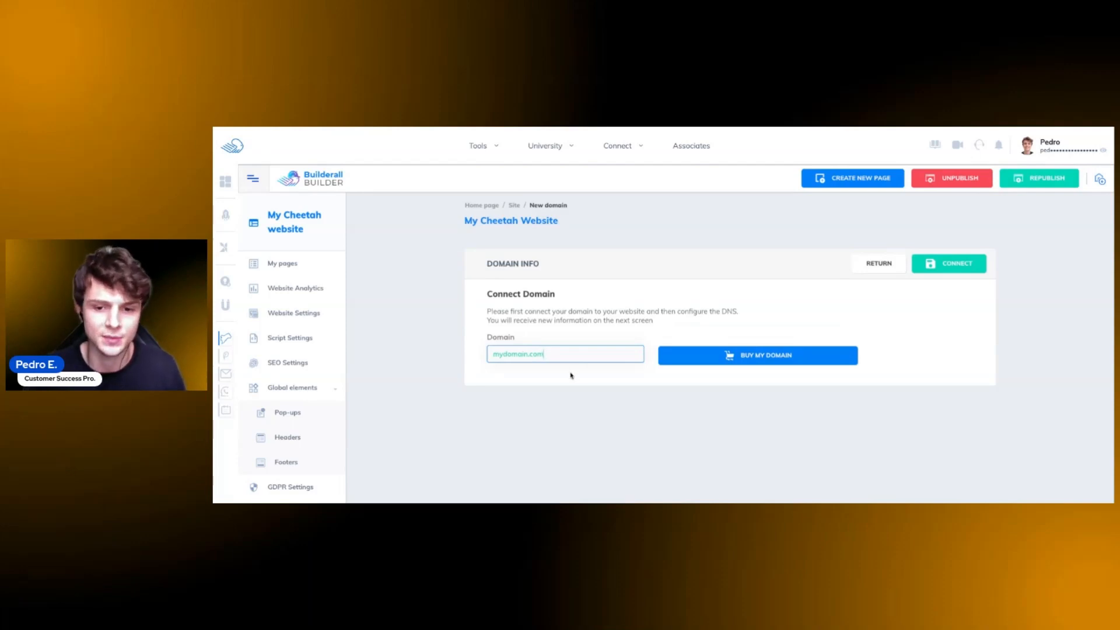
mouse_move(758, 355)
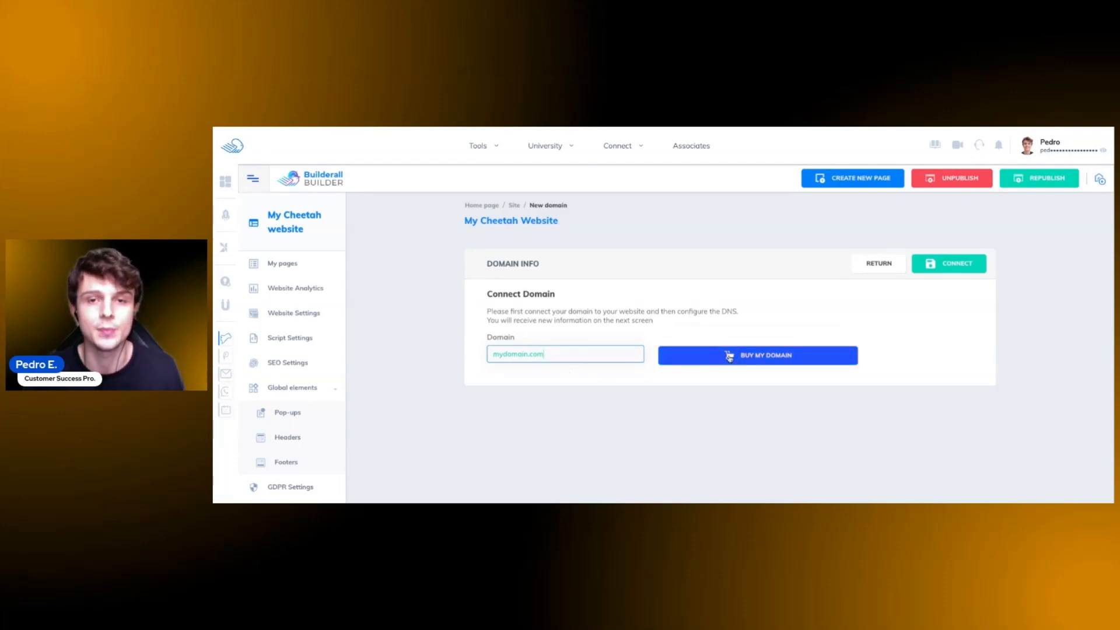
mouse_move(725, 361)
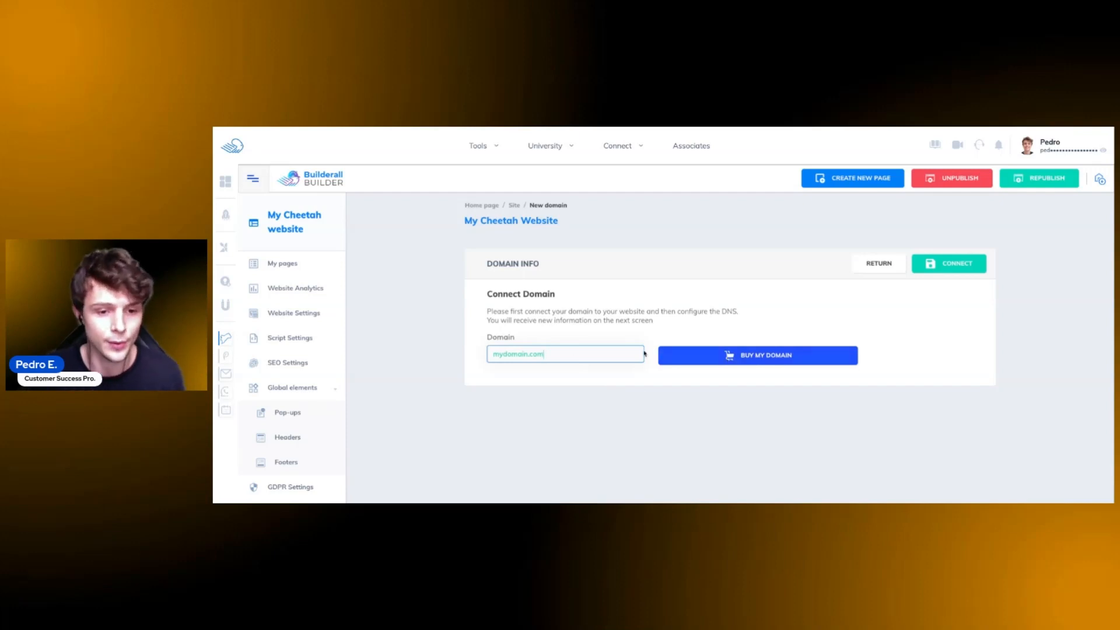
click(949, 263)
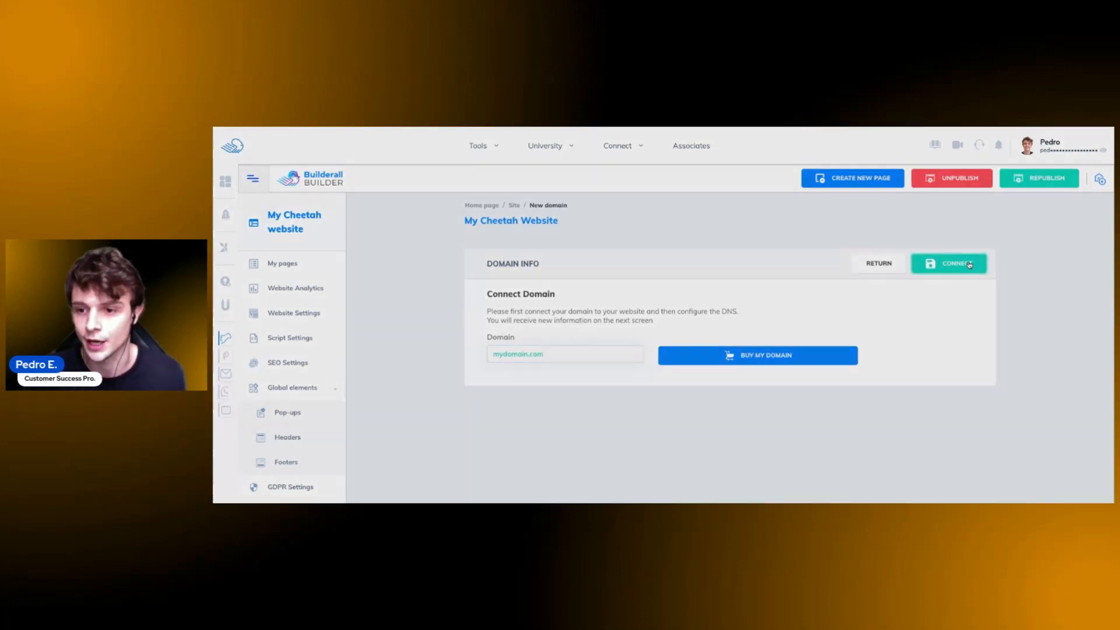
click(949, 263)
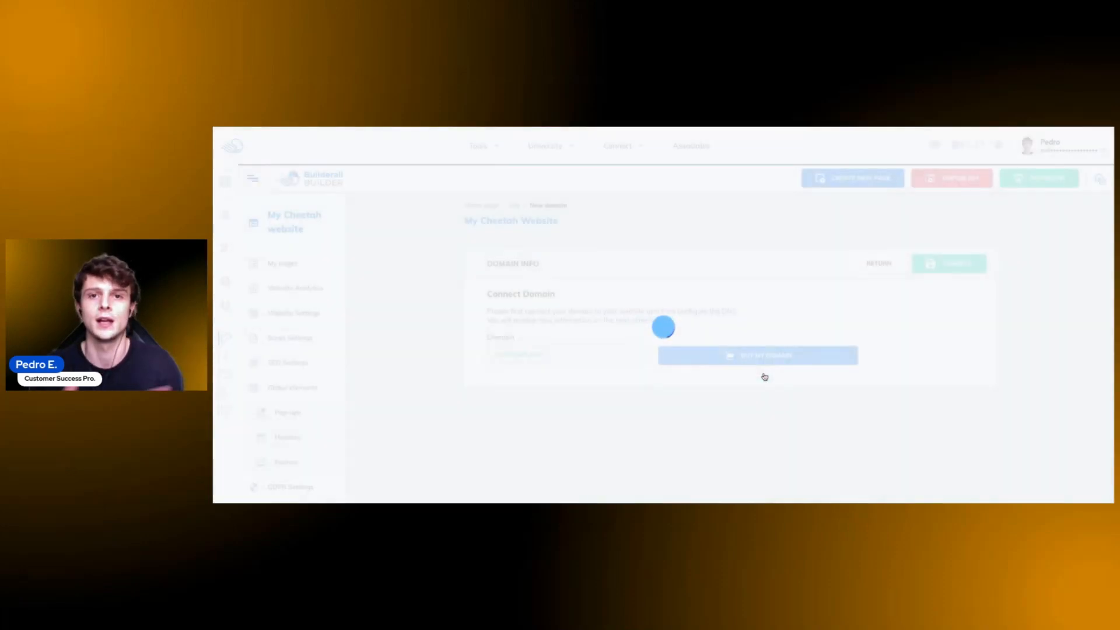